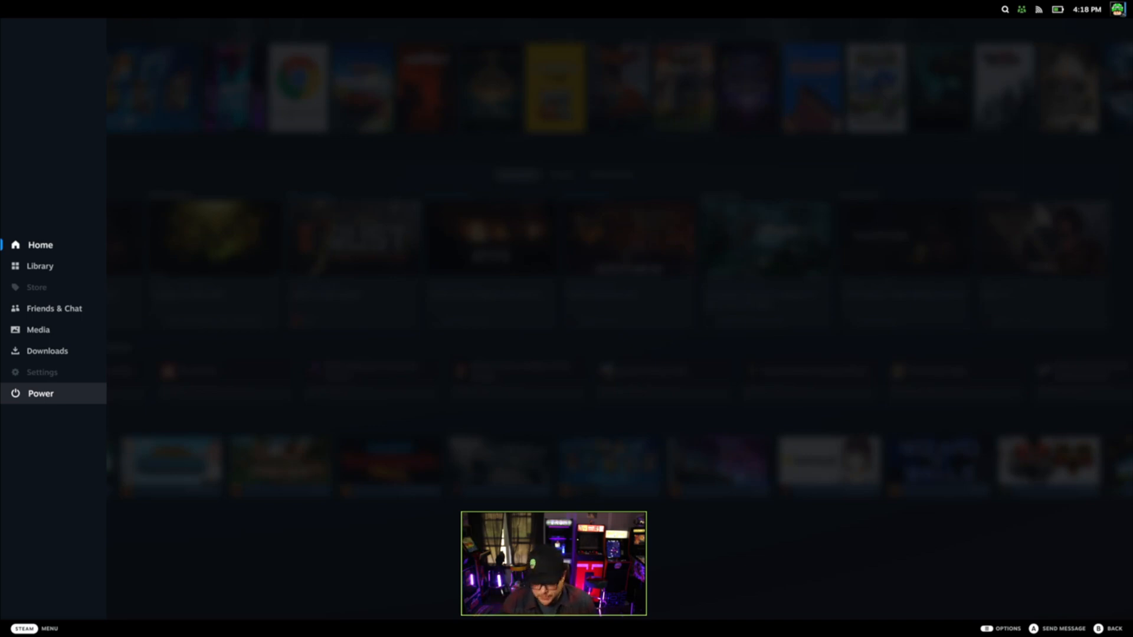
Step: Select Power in the Steam menu to show sleep, restart and switch-to-desktop options
{"action": "left_click", "coordinate": [40, 393]}
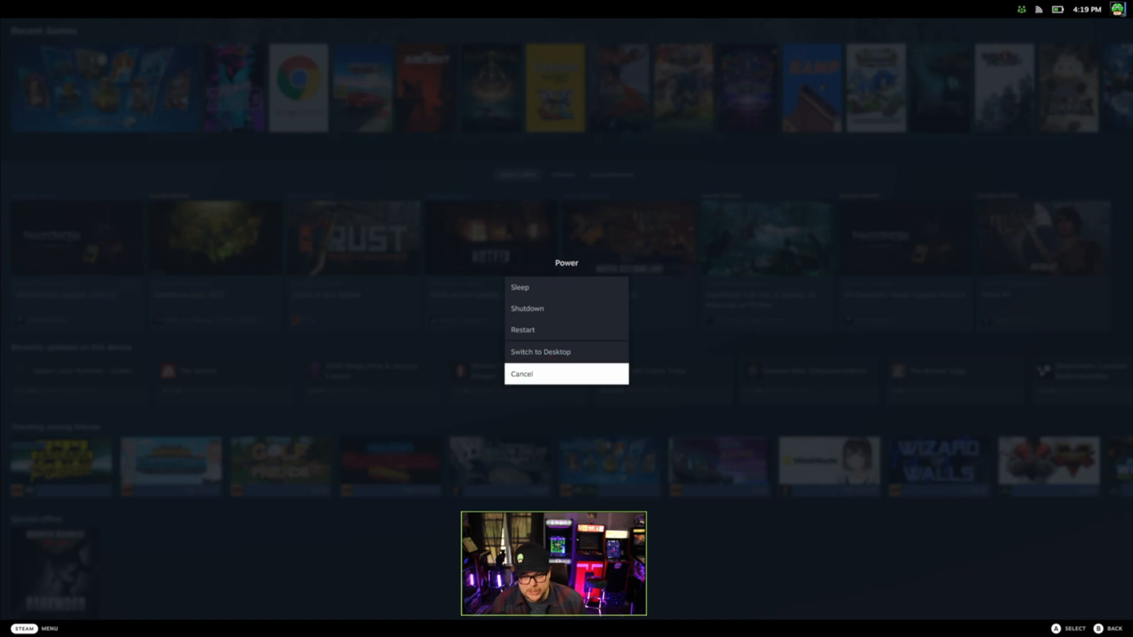
{"action": "left_click", "coordinate": [540, 353]}
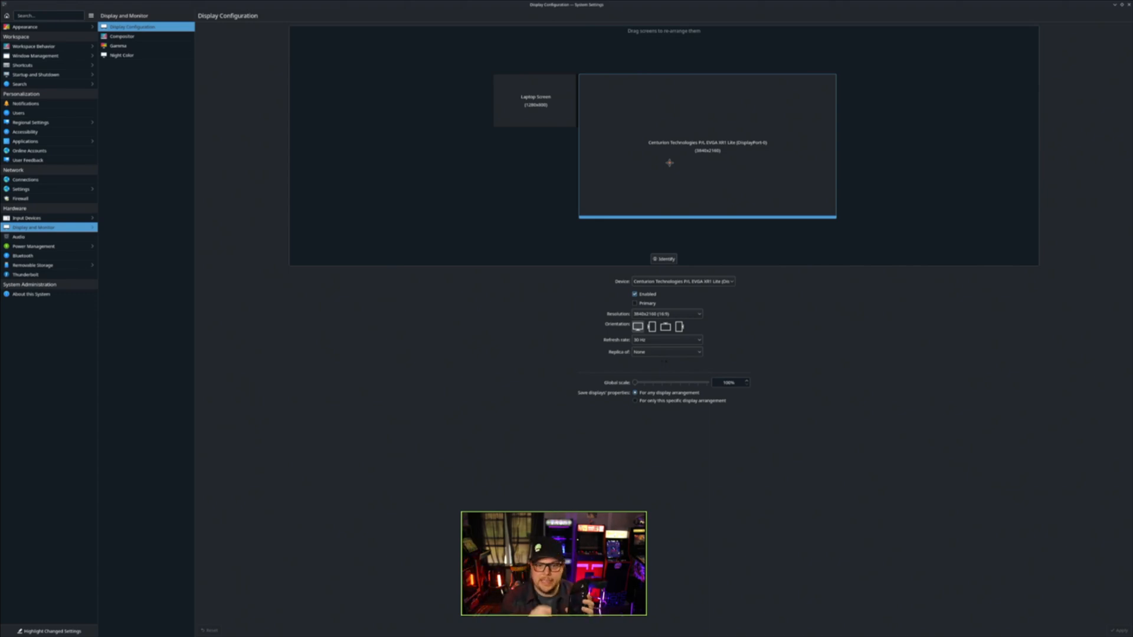
{"action": "mouse_move", "coordinate": [674, 201]}
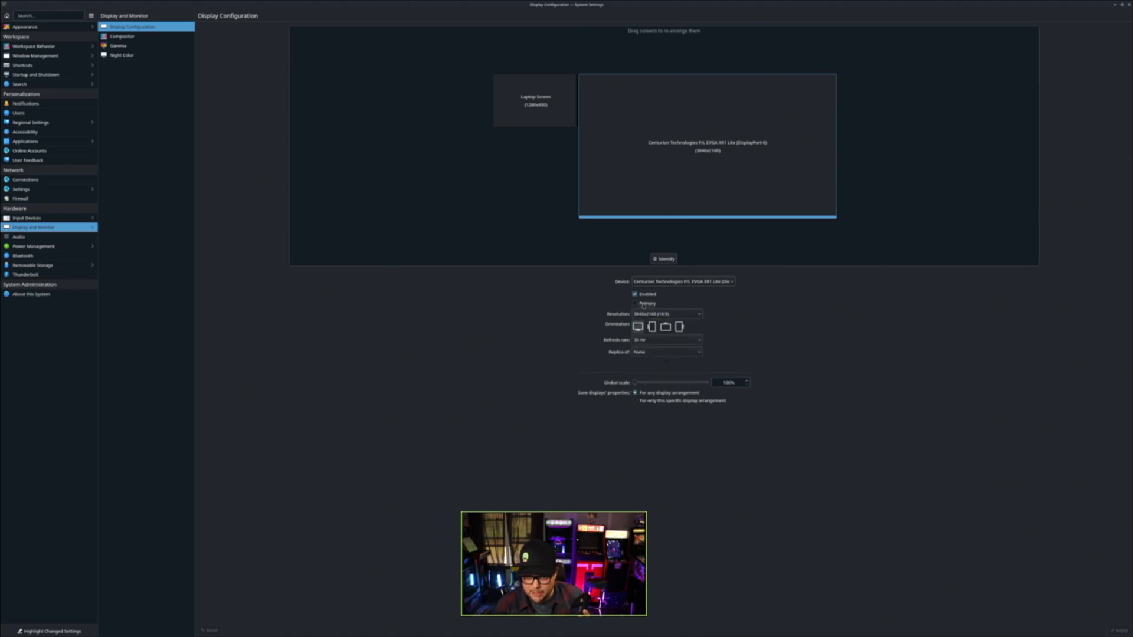
Step: Tick Primary for the EVGA XR1 Lite 3840x2160 monitor in Display Configuration
{"action": "left_click", "coordinate": [634, 302]}
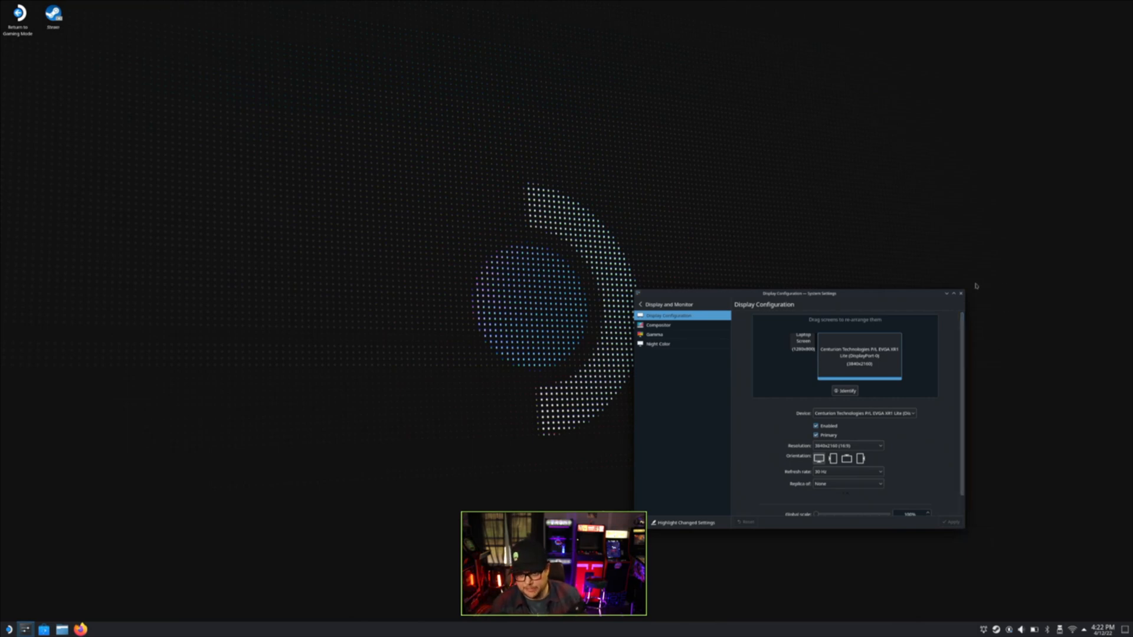
Step: Close the display settings and launch Pinball FX3 from Steam's recent games list
{"action": "left_click", "coordinate": [960, 294]}
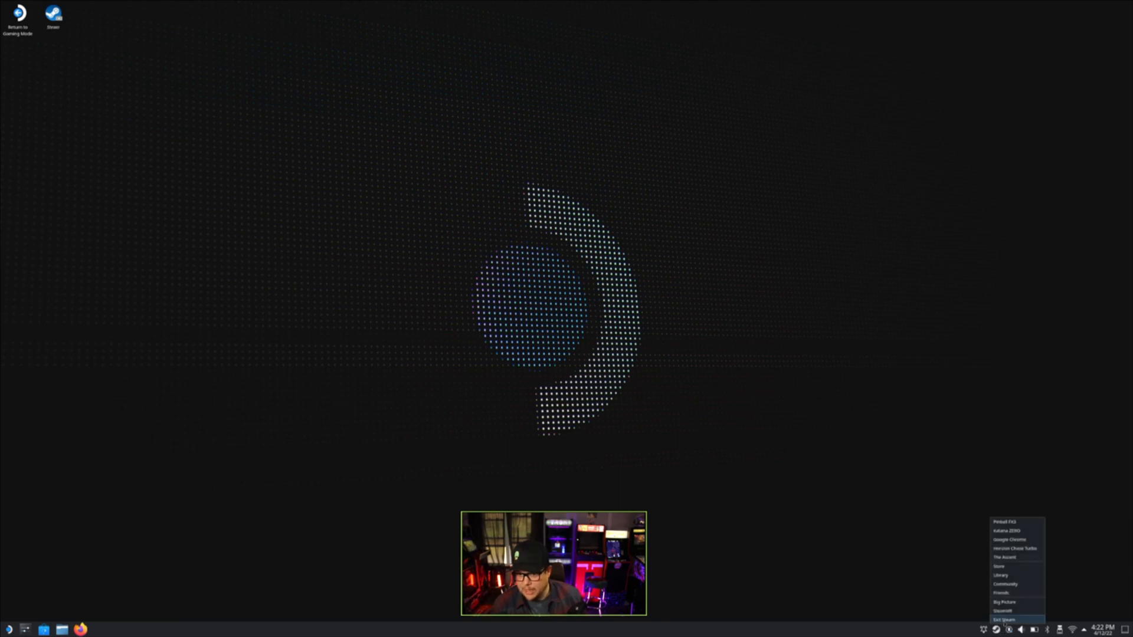
{"action": "mouse_move", "coordinate": [1022, 522]}
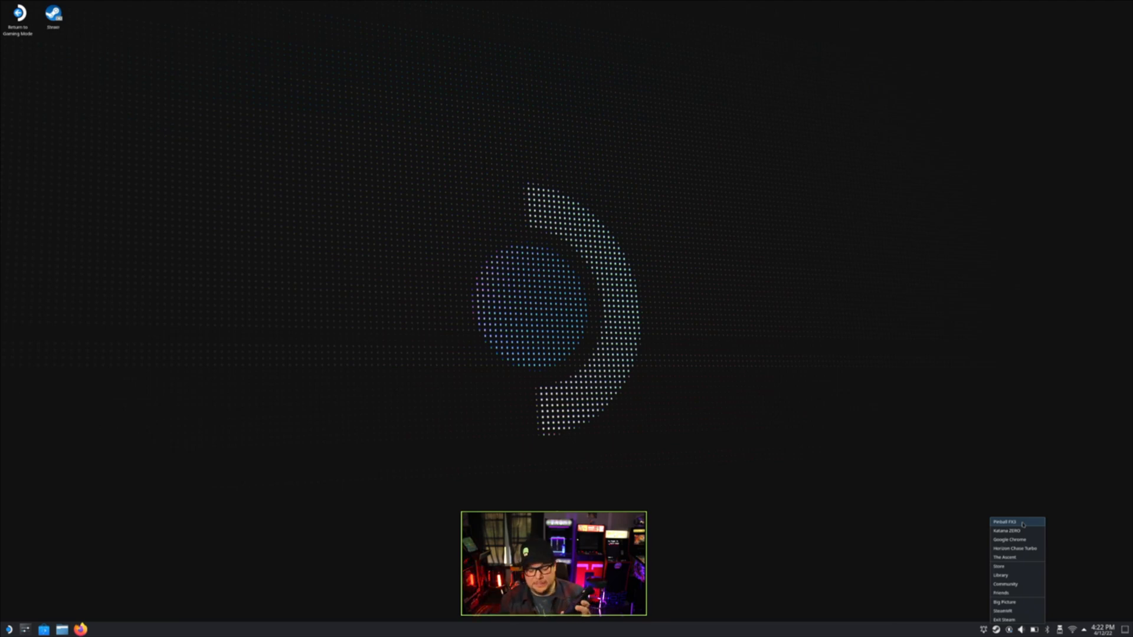
{"action": "left_click", "coordinate": [1001, 522]}
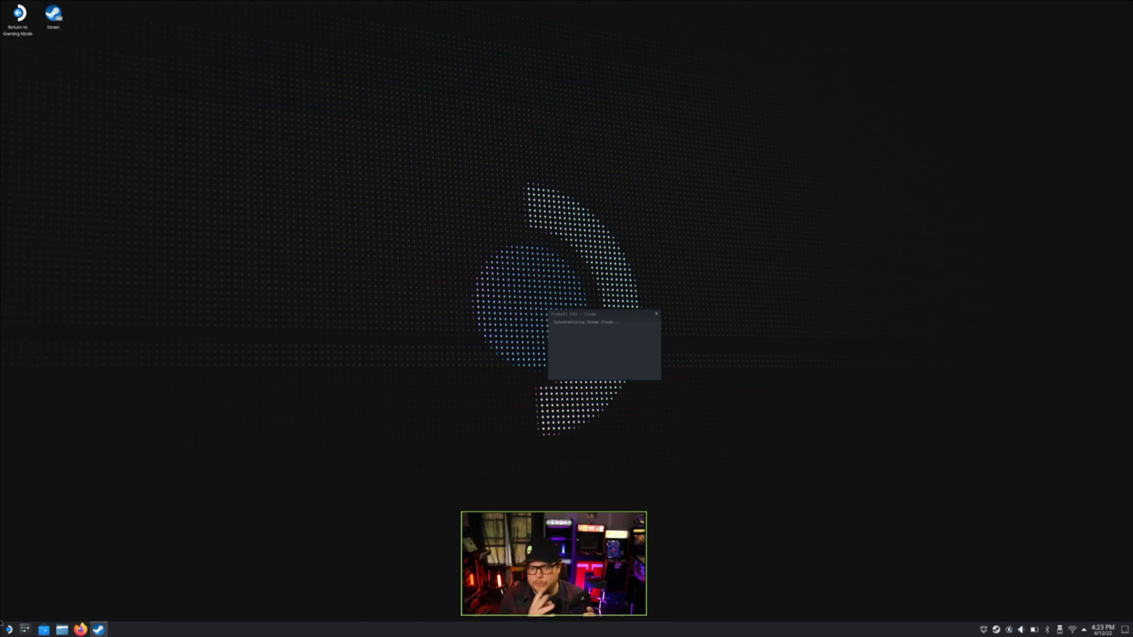
Step: Wait through Steam Cloud sync until Pinball FX3's main menu and welcome-back prompt appear
{"action": "left_click", "coordinate": [656, 312]}
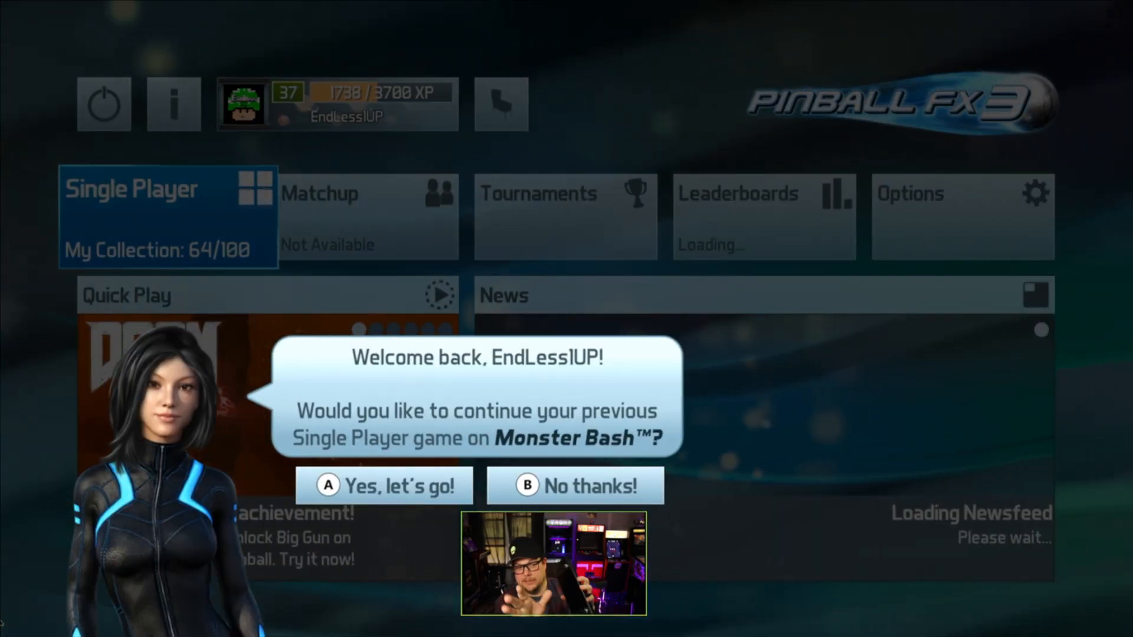
Step: Decline resuming Monster Bash, check Video shows 2560x1440 full screen, then go back
{"action": "left_click", "coordinate": [577, 486]}
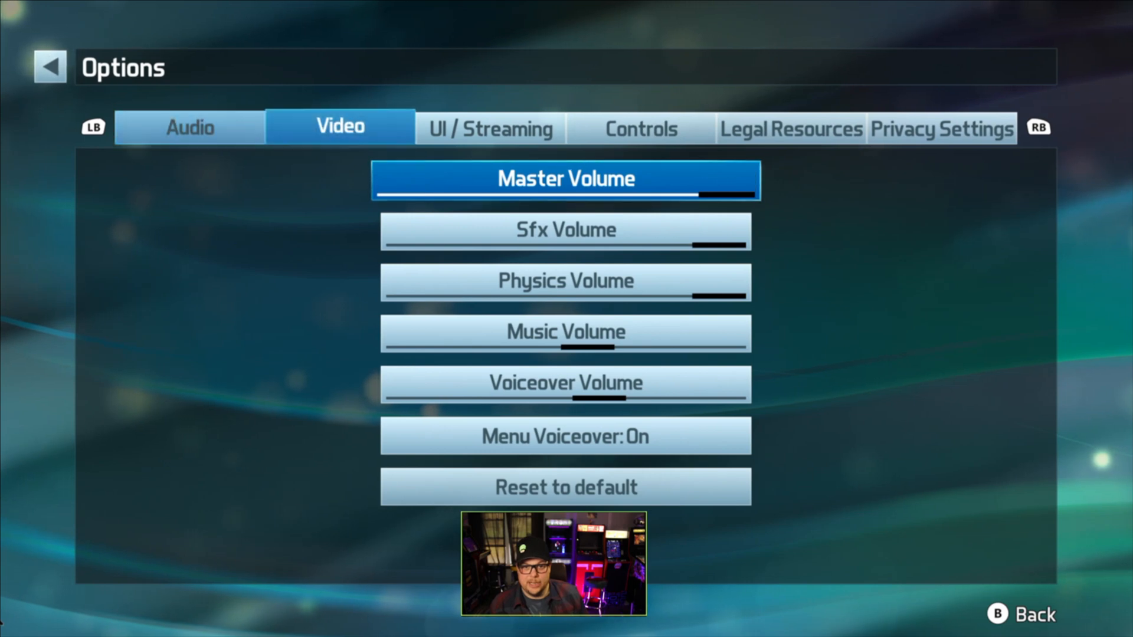
{"action": "left_click", "coordinate": [339, 125]}
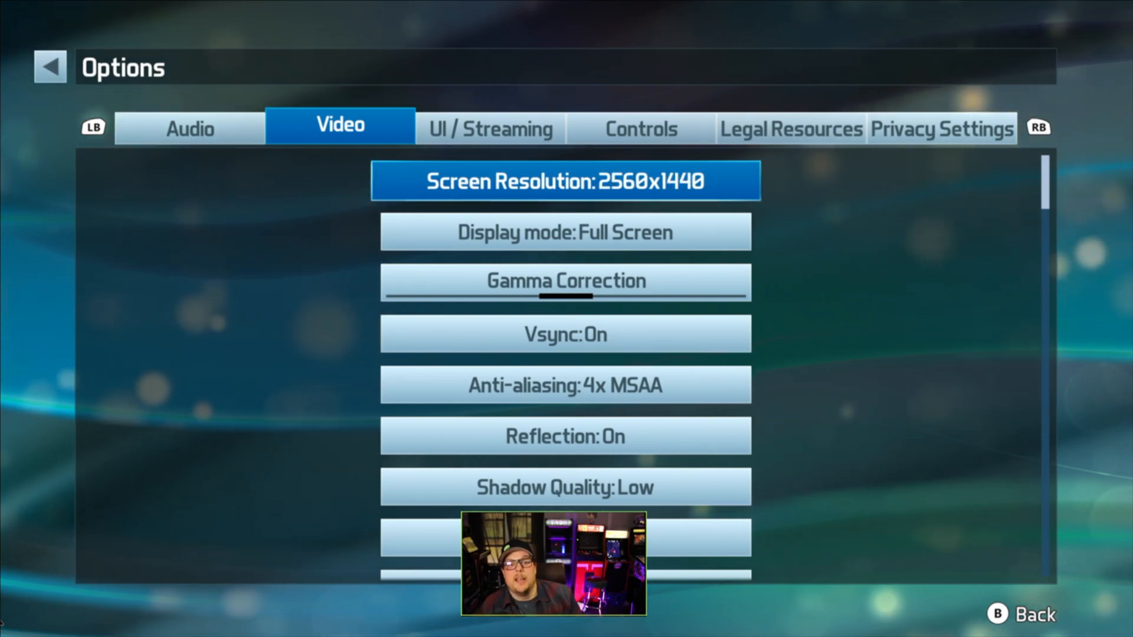
{"action": "left_click", "coordinate": [49, 67]}
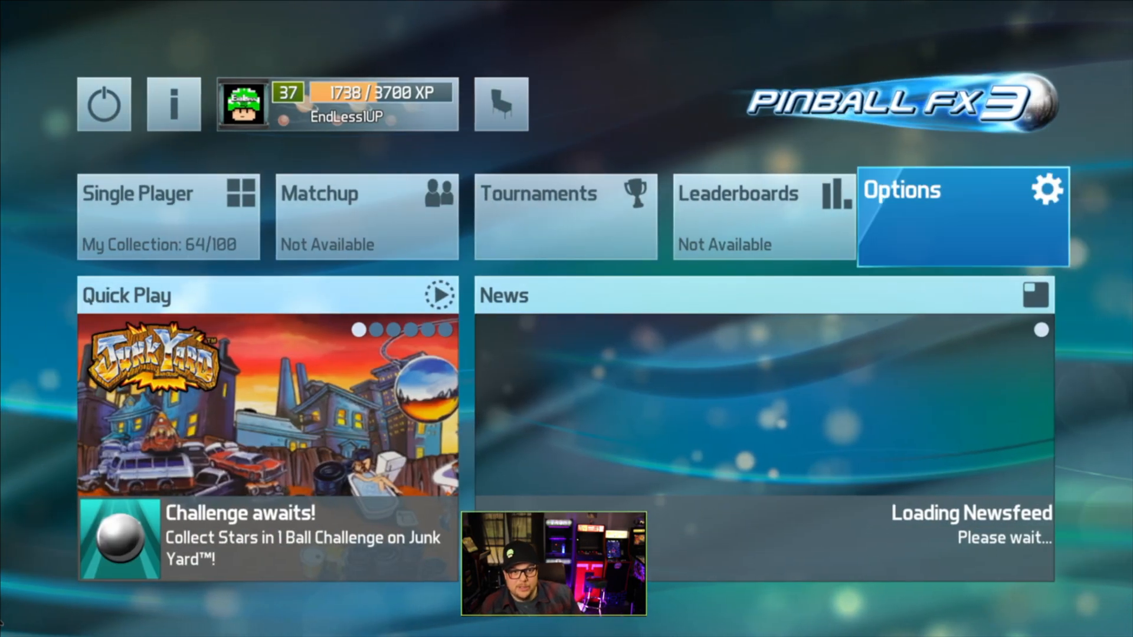